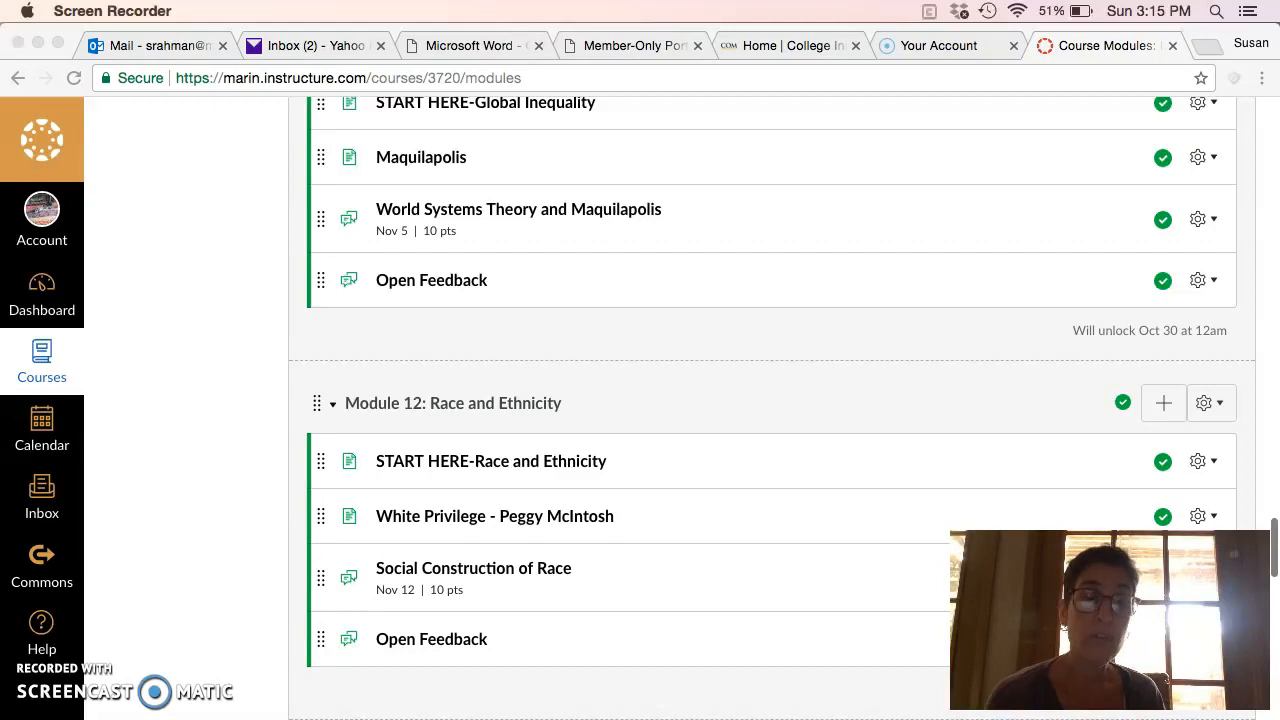
scroll("up", 3)
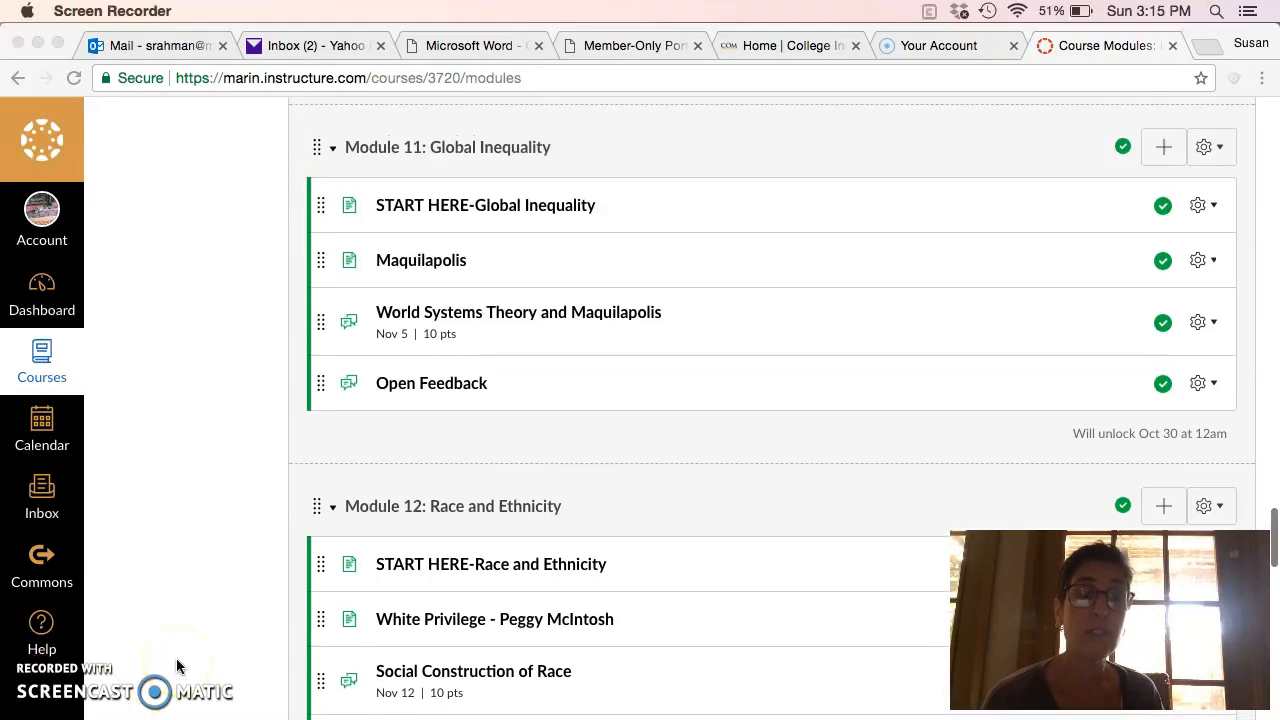
scroll("up", 3)
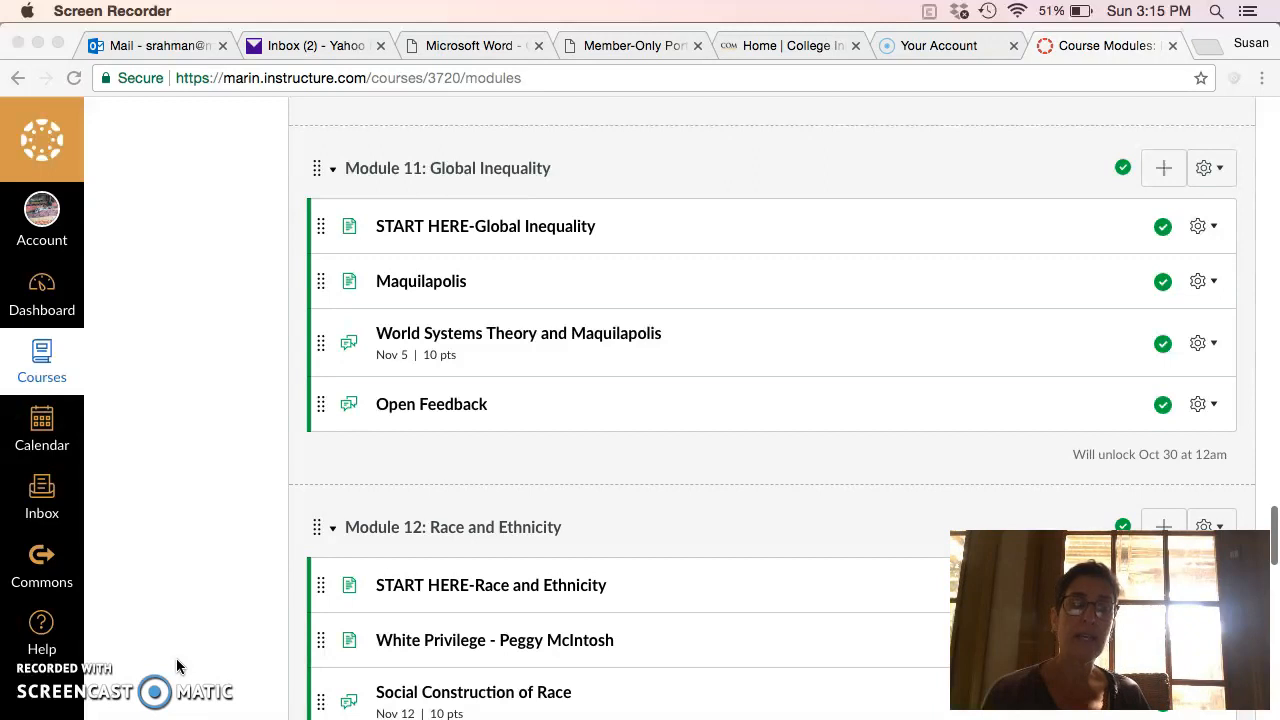
mouse_move(358, 404)
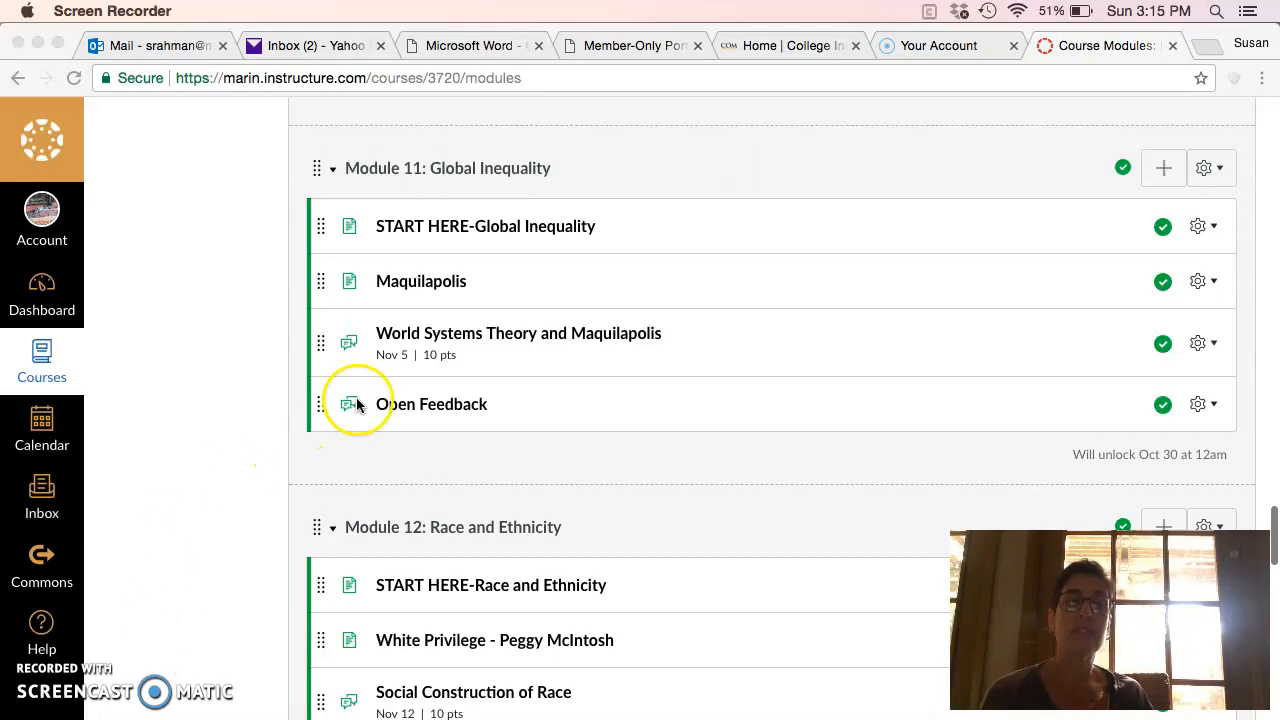
mouse_move(268, 364)
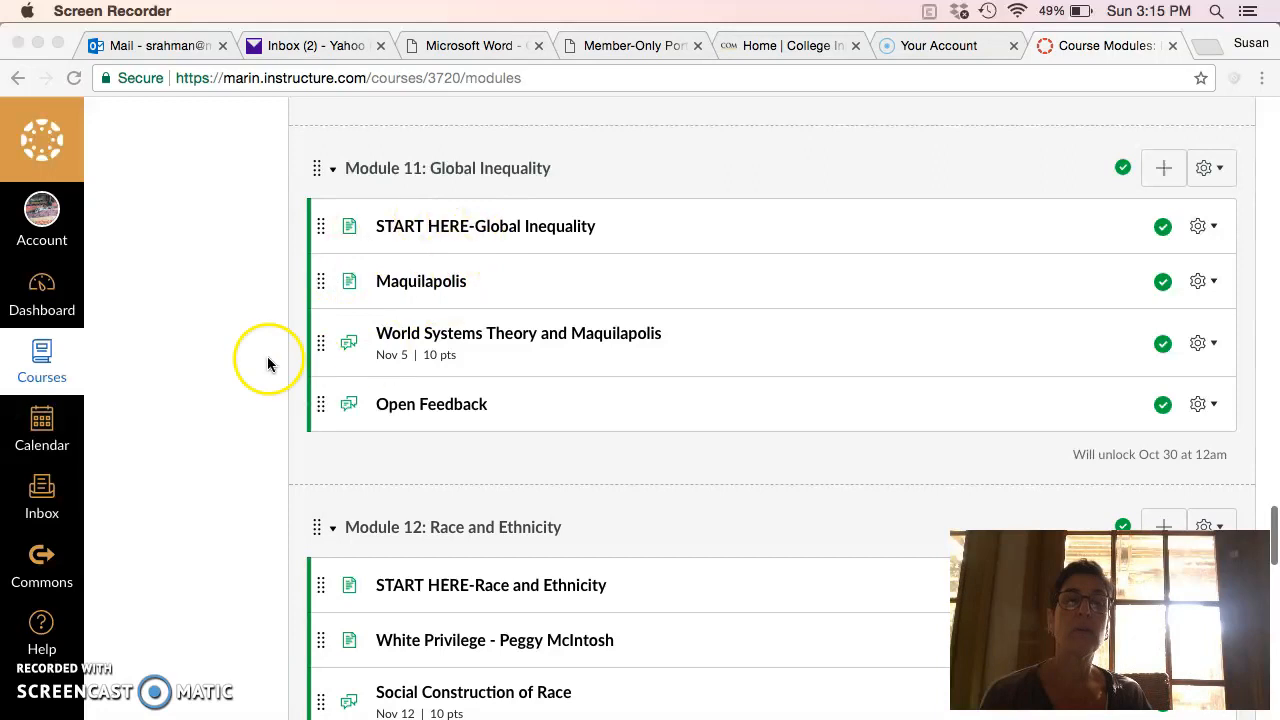
mouse_move(420, 292)
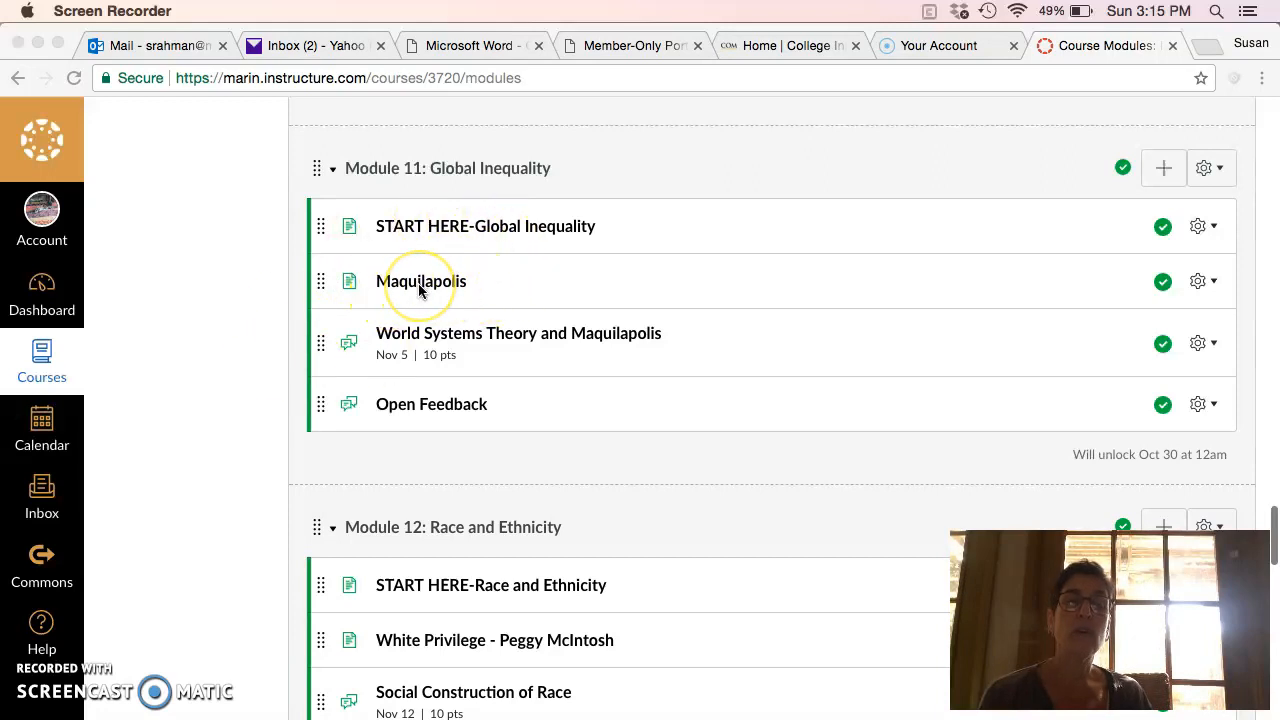
mouse_move(420, 280)
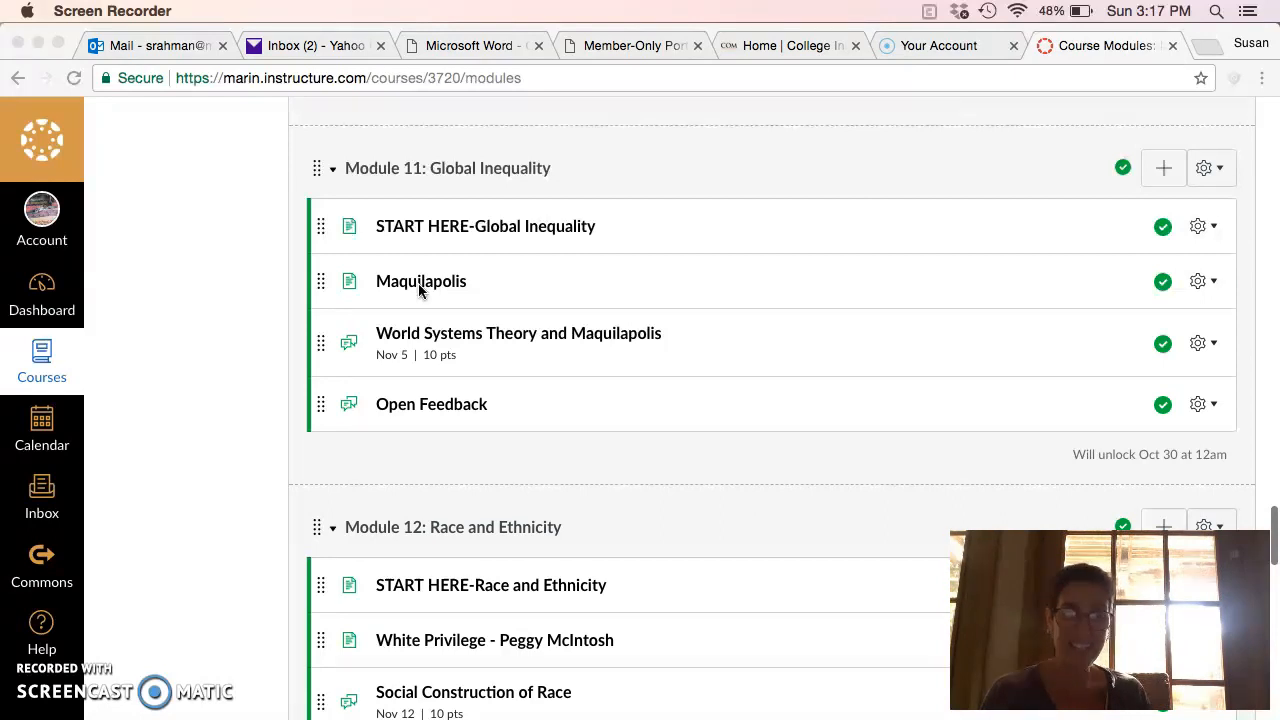
mouse_move(198, 190)
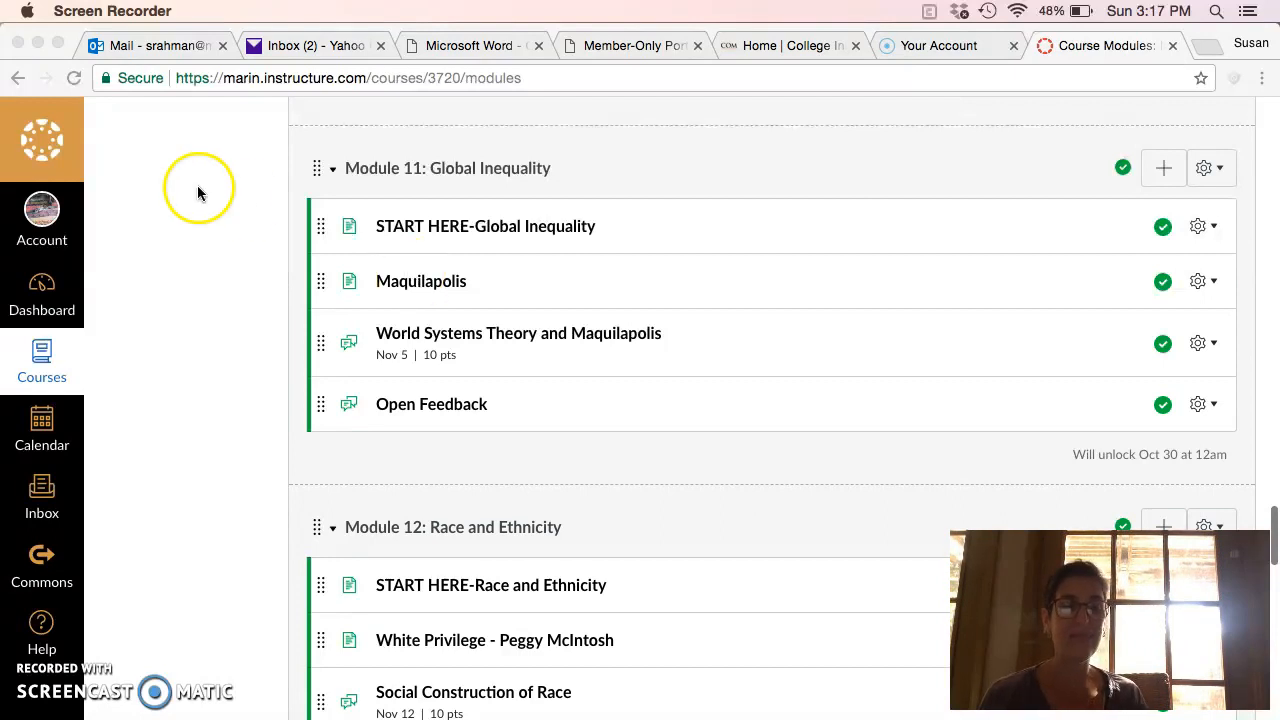